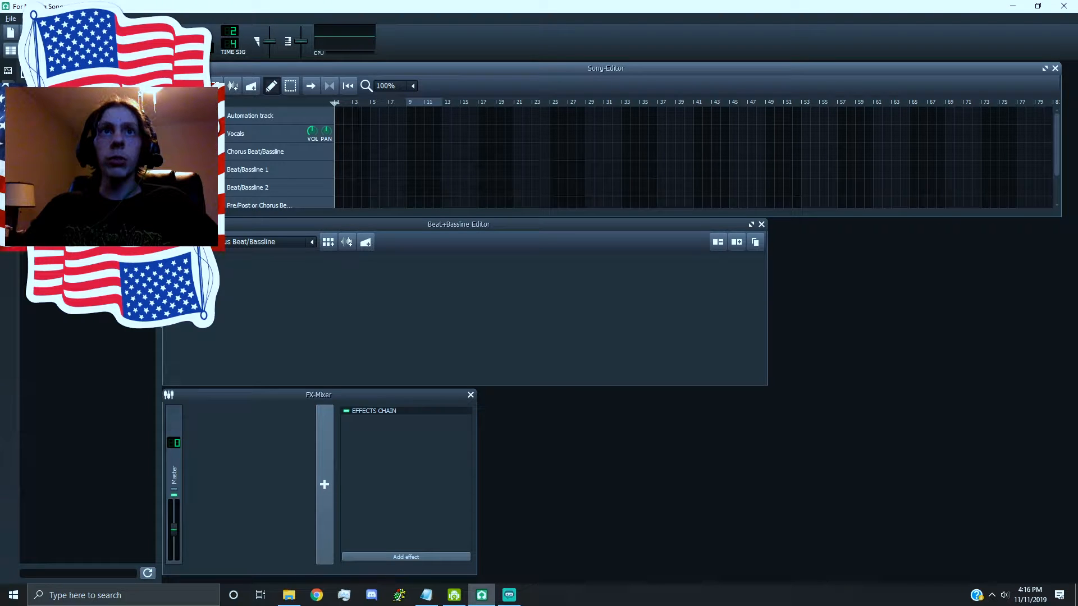
- Search the file browser for 'sna' to find the snare_muffled01.ogg sample
text(snare)
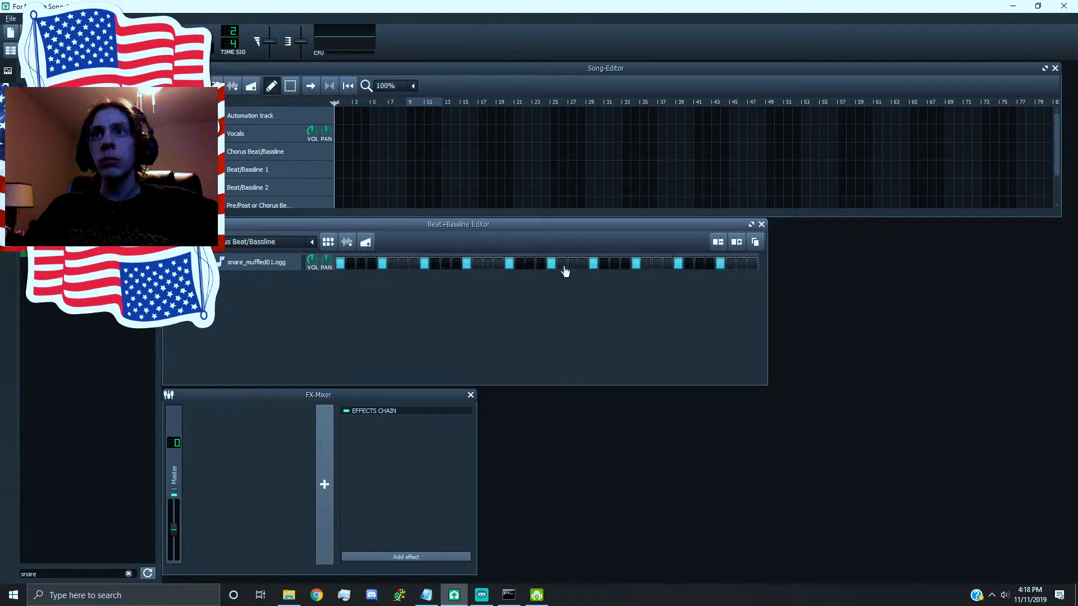
- Place the Chorus pattern at bar 1 of the song and add kick02.ogg to the pattern
click(344, 152)
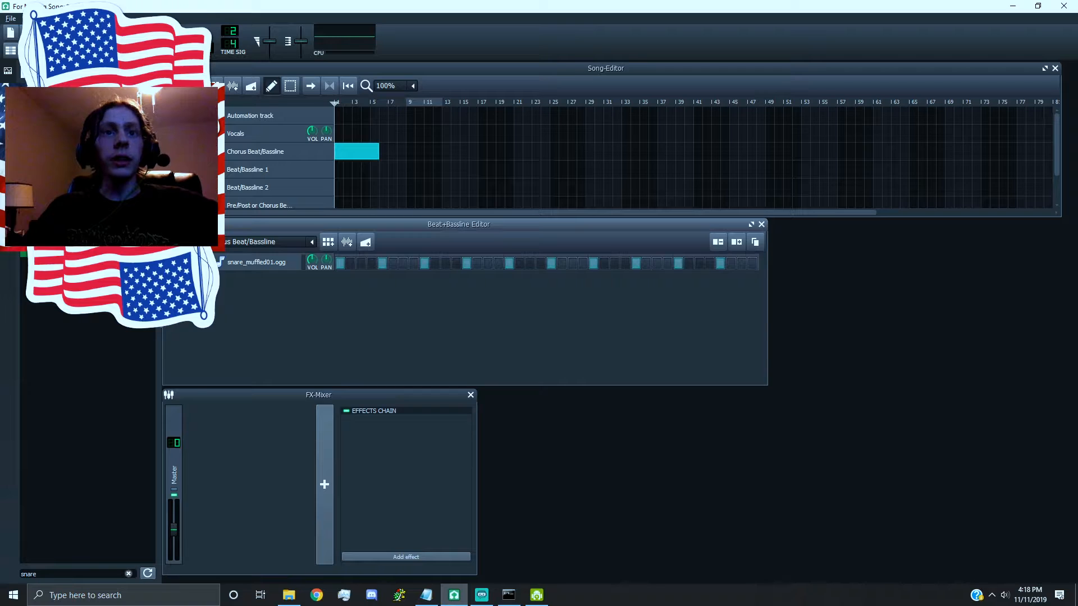
double_click(81, 432)
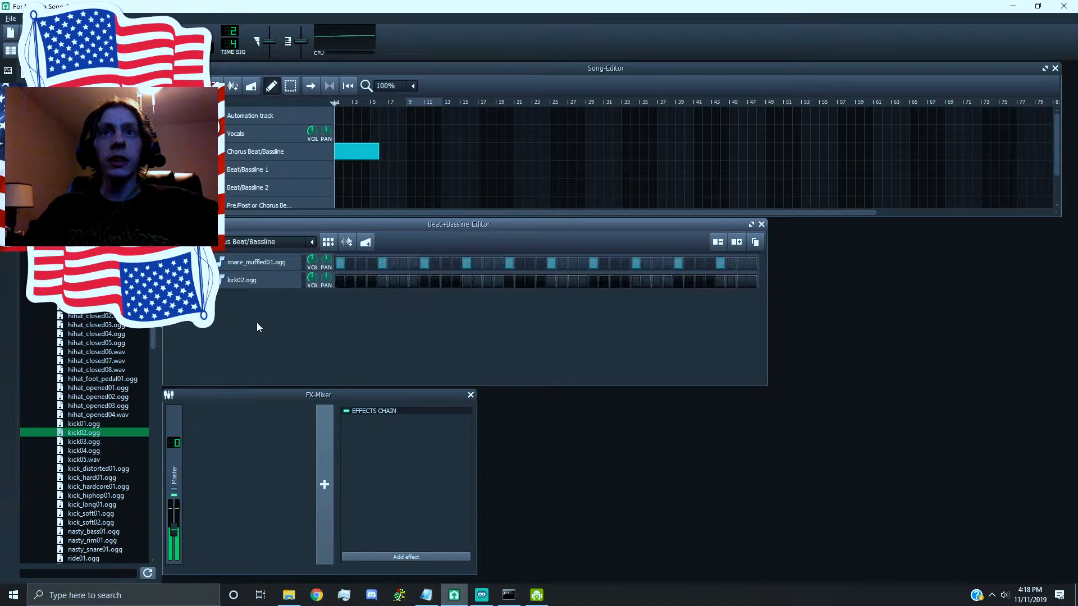
- Enable kick02.ogg hits on the steps between the snare hits so the drums alternate
click(361, 282)
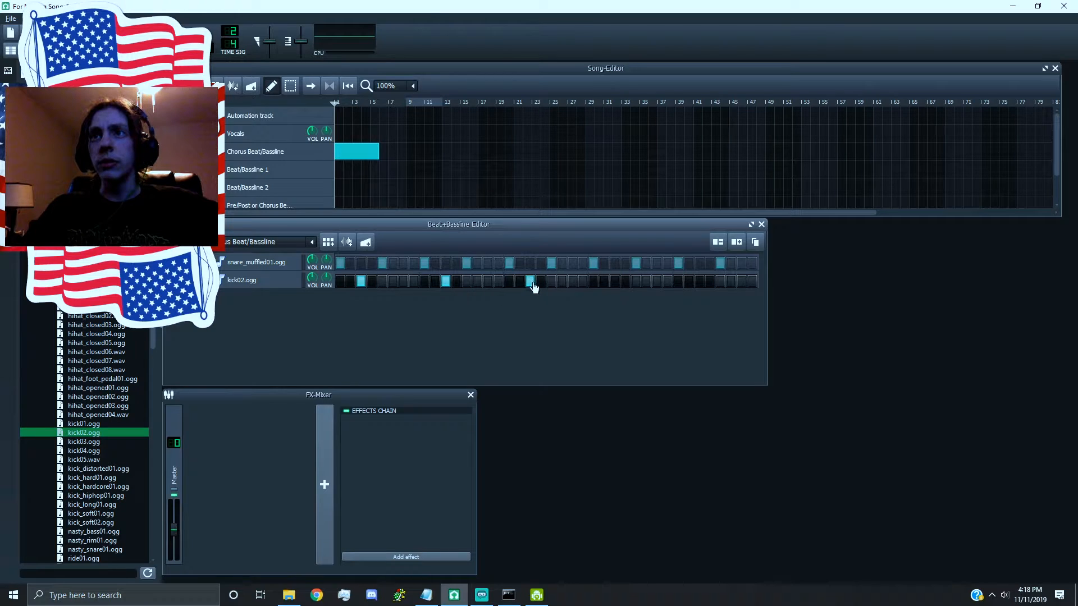
click(614, 281)
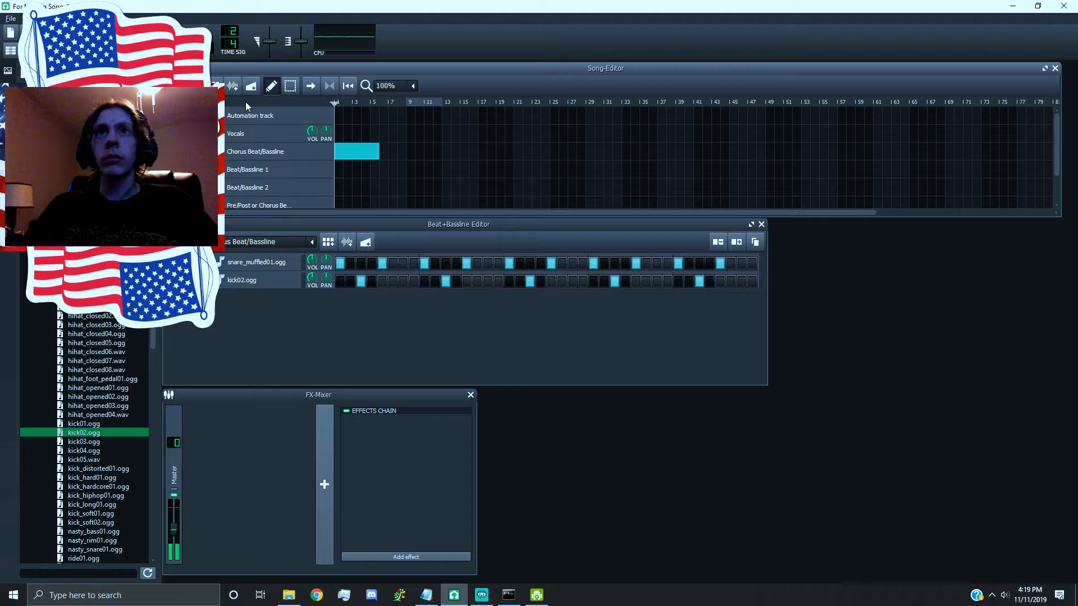
mouse_move(418, 263)
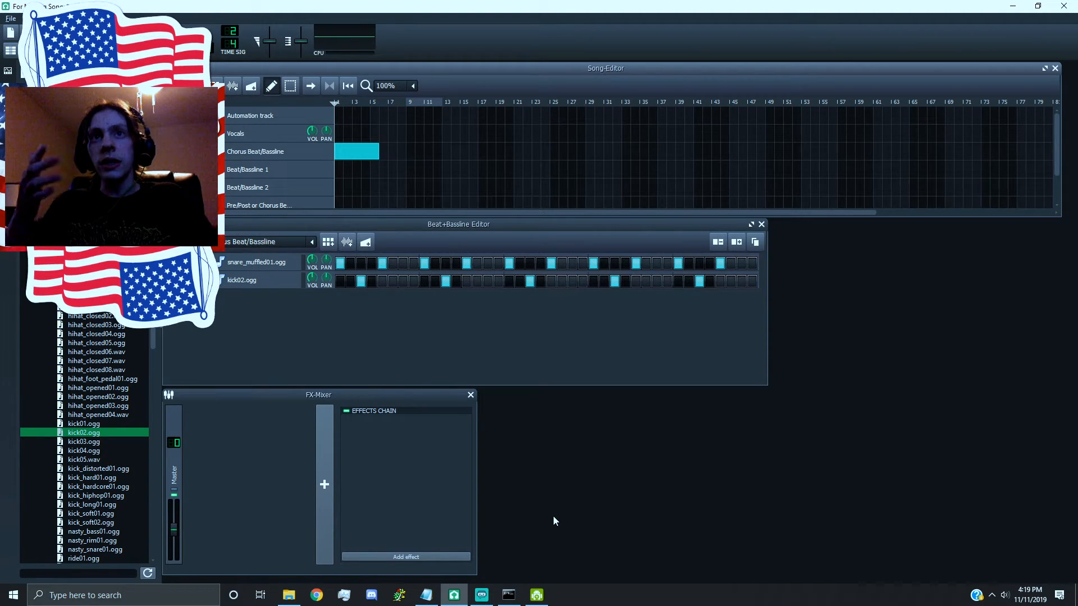
mouse_move(529, 416)
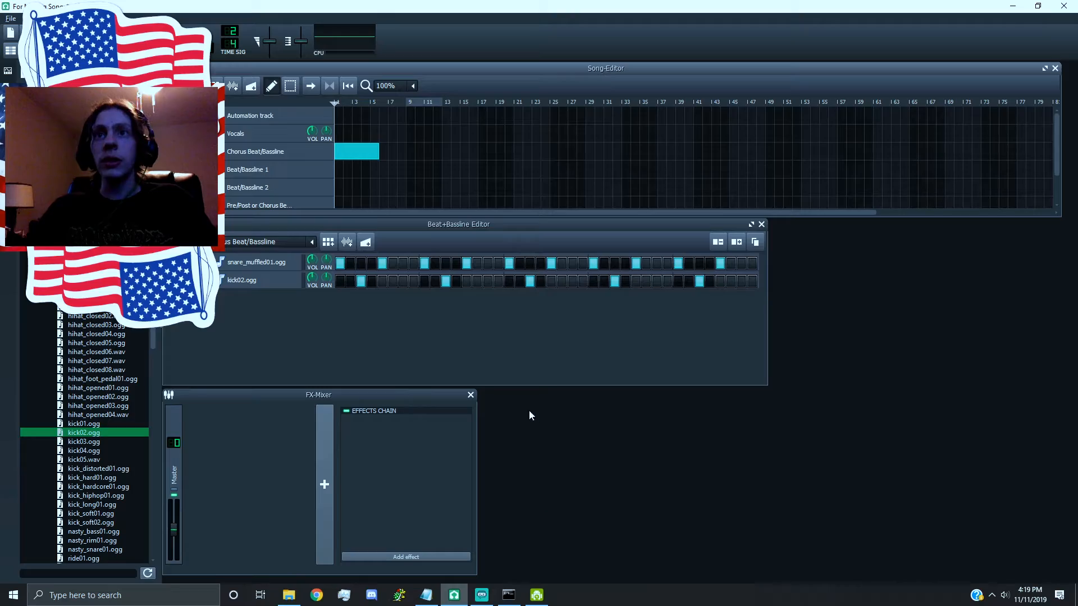